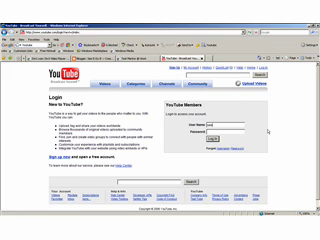
type("username")
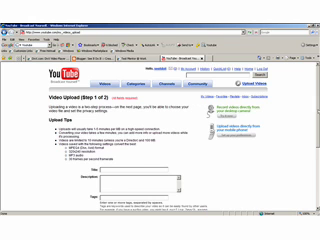
scroll("down", 3)
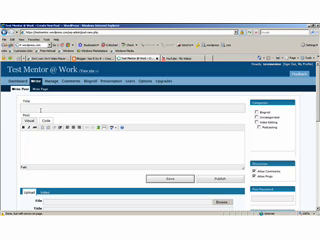
type("Ken Burns")
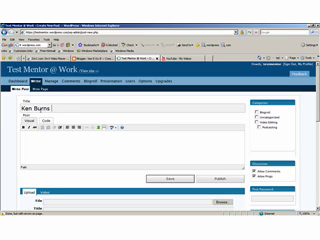
type("Effect")
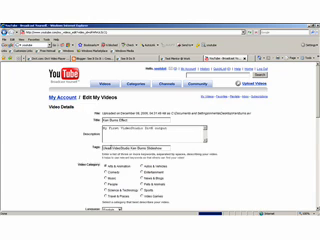
scroll("down", 3)
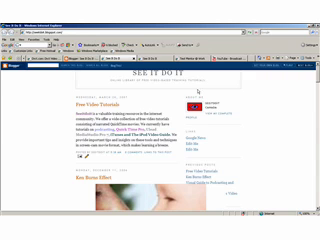
scroll("down", 3)
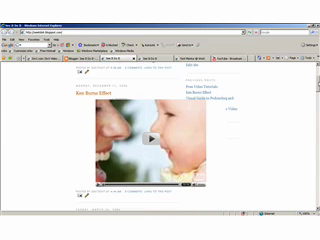